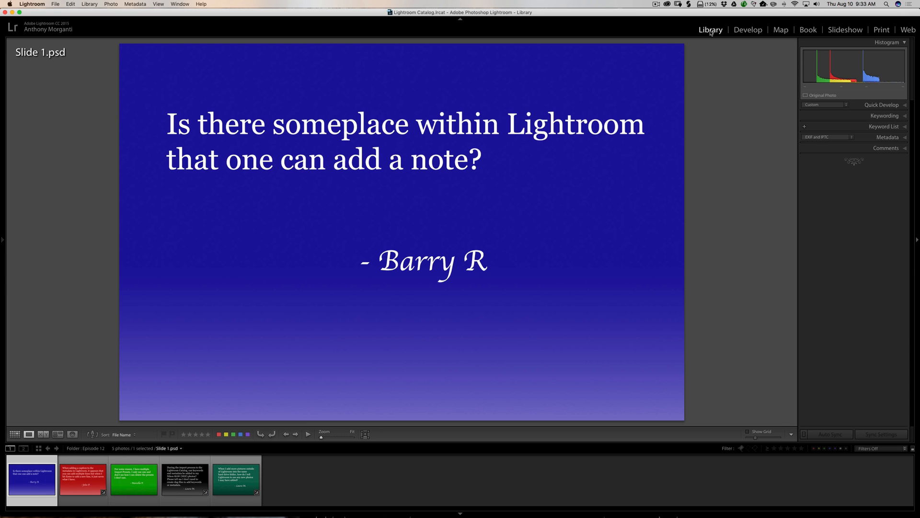
# Reveal the metadata details and caption for Slide 1.psd in the right sidebar
pyautogui.click(888, 137)
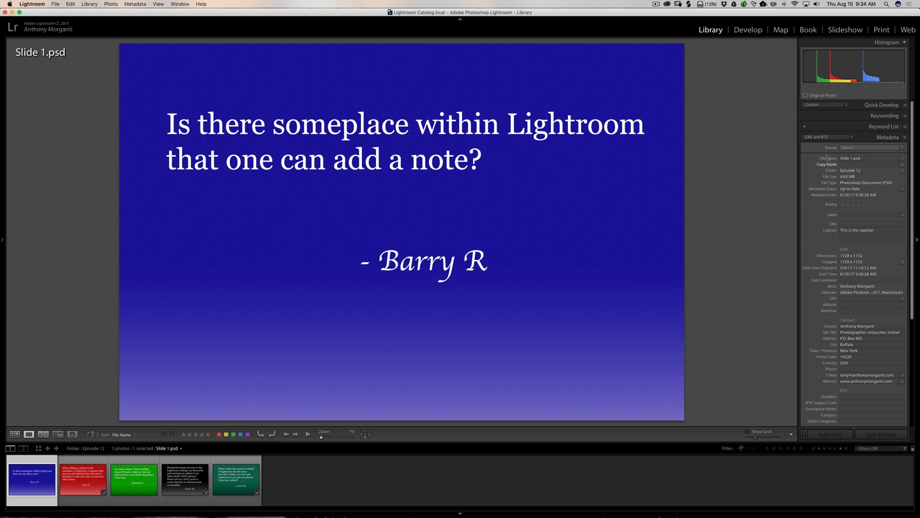
pyautogui.moveTo(823, 137)
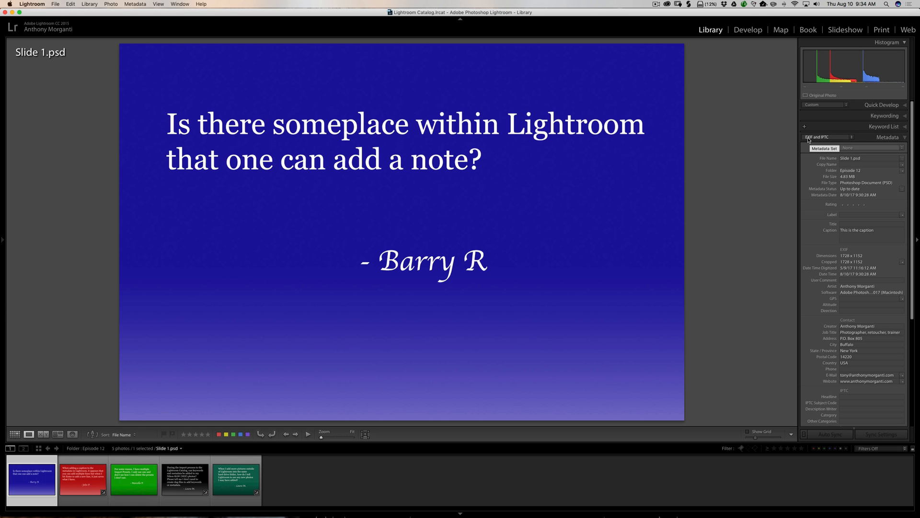
pyautogui.moveTo(835, 140)
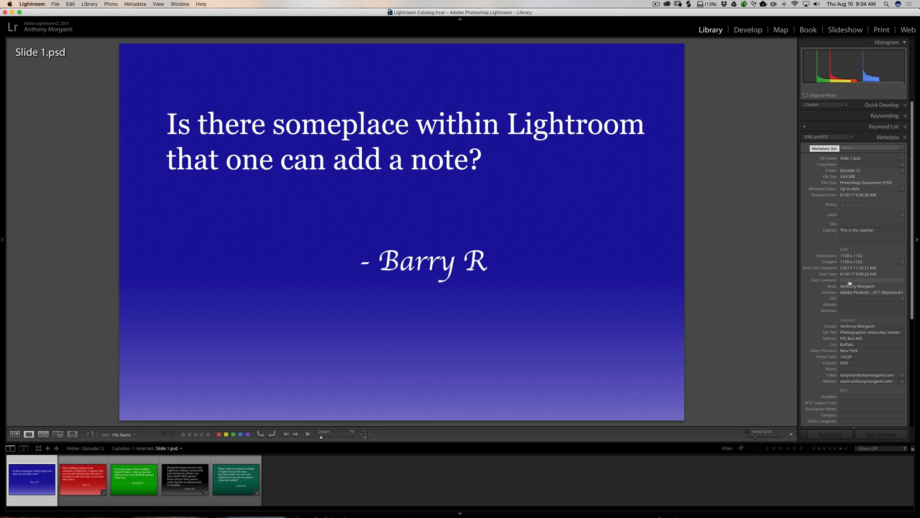
pyautogui.scroll(-3)
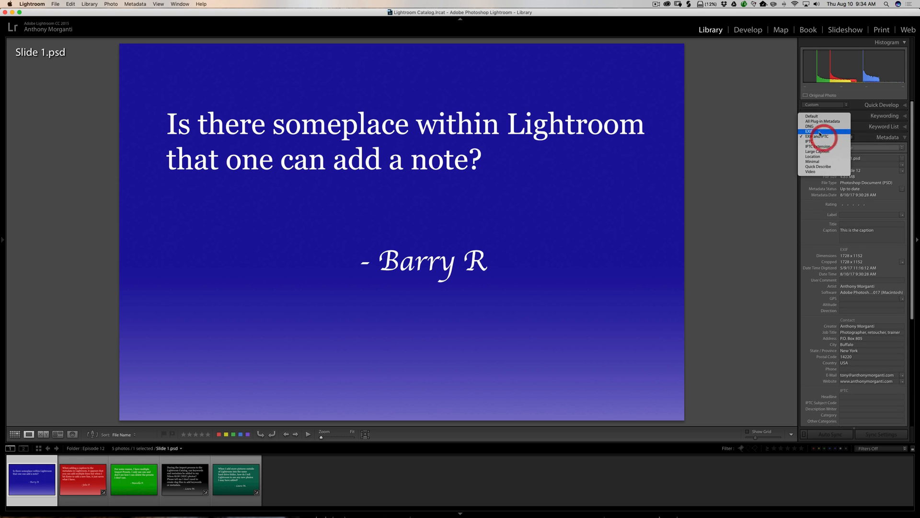
# Switch to the EXIF metadata view and enter the User Comment "This is a comment"
pyautogui.click(815, 131)
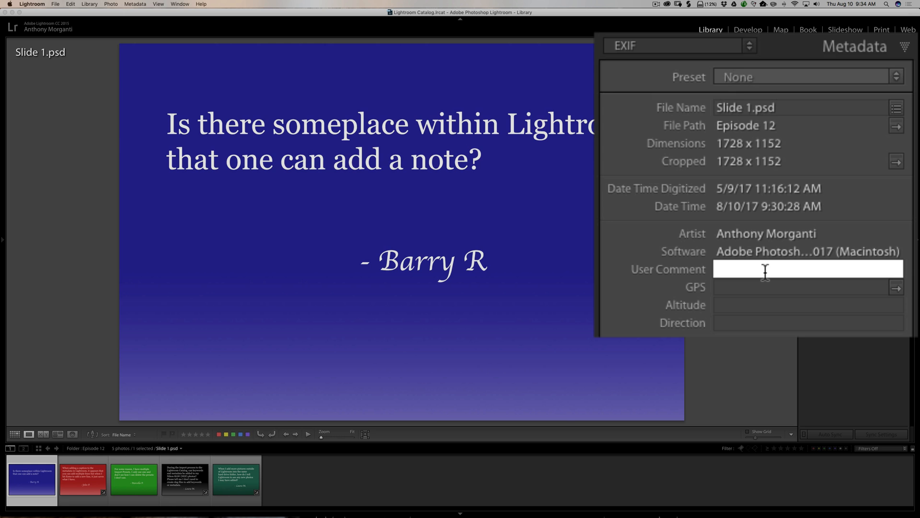
pyautogui.write('This is a comment')
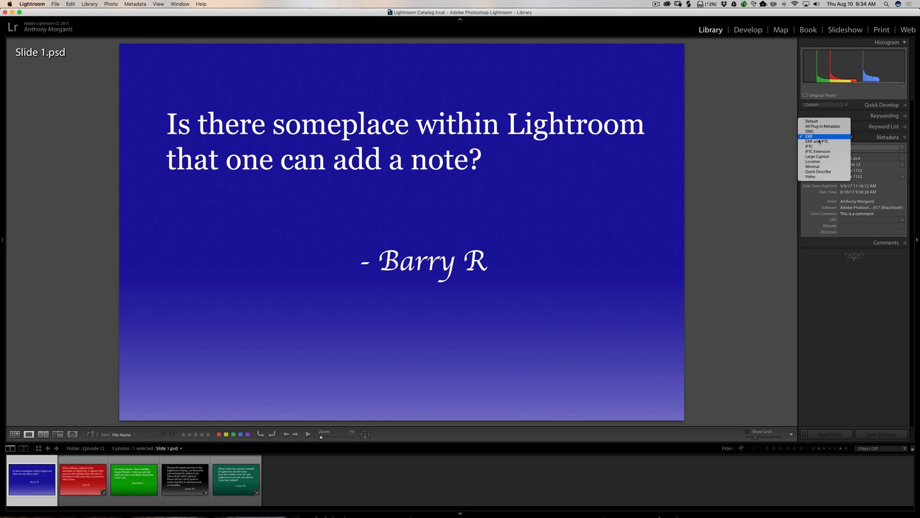
# Return to the EXIF and IPTC view and move to Slide 2.psd in the filmstrip
pyautogui.click(817, 141)
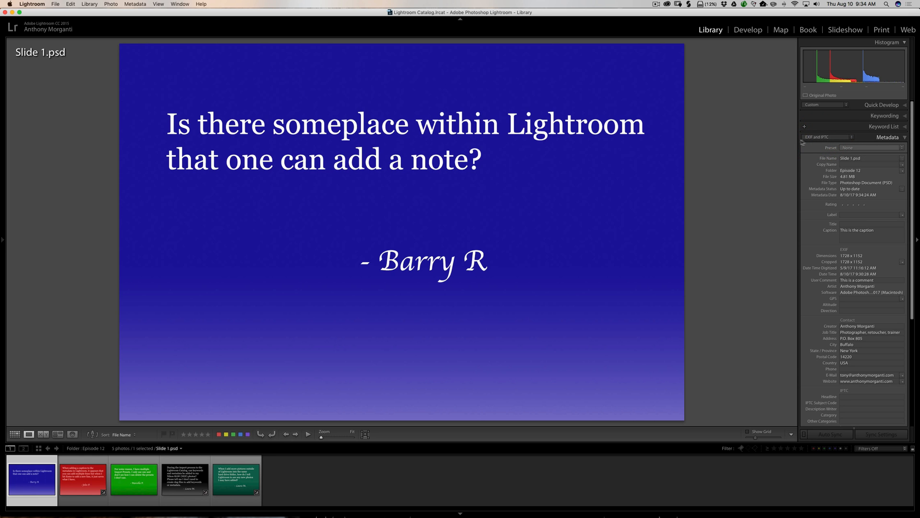
pyautogui.moveTo(824, 137)
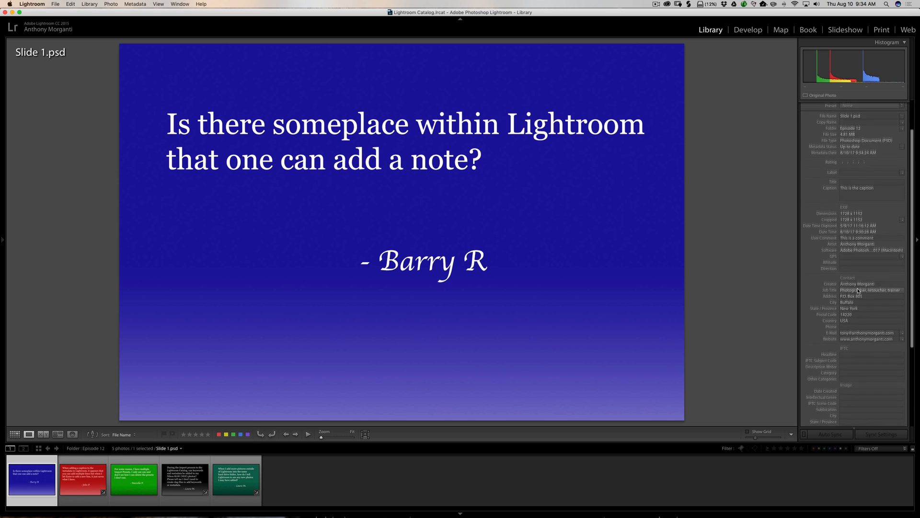
pyautogui.scroll(-3)
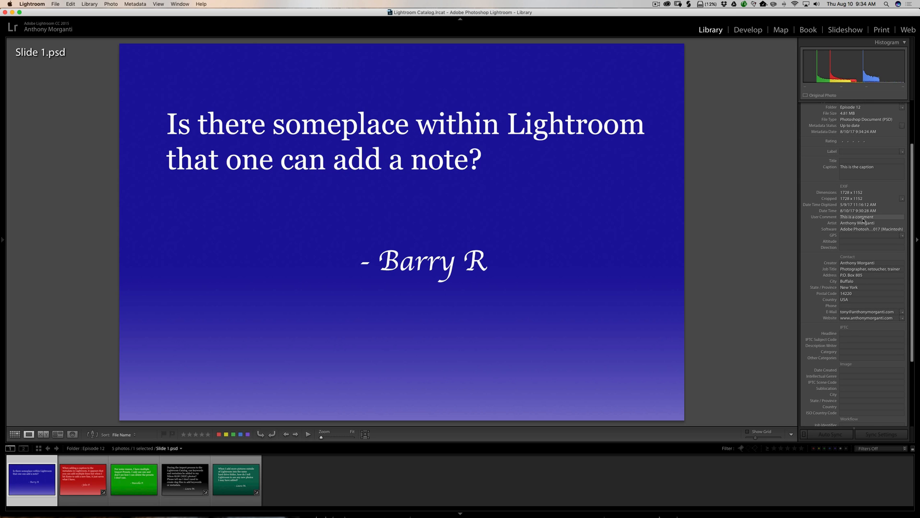
pyautogui.moveTo(877, 219)
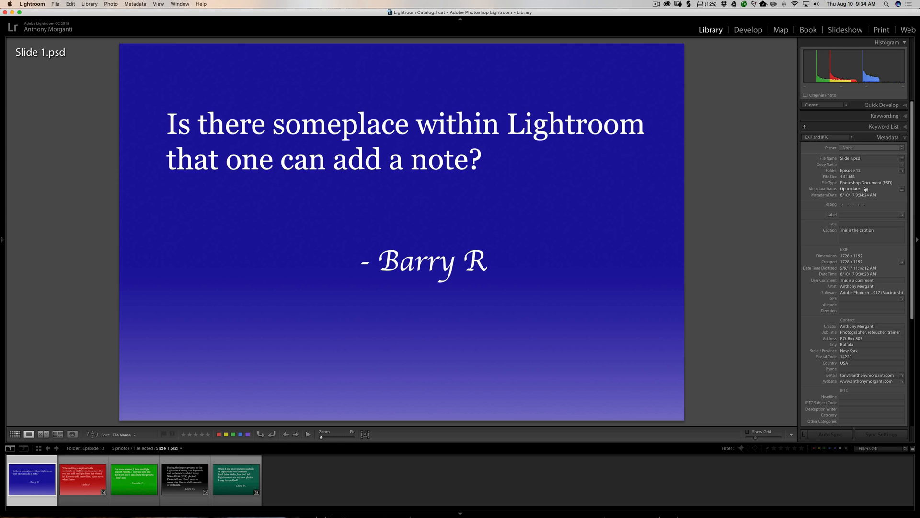
pyautogui.click(83, 477)
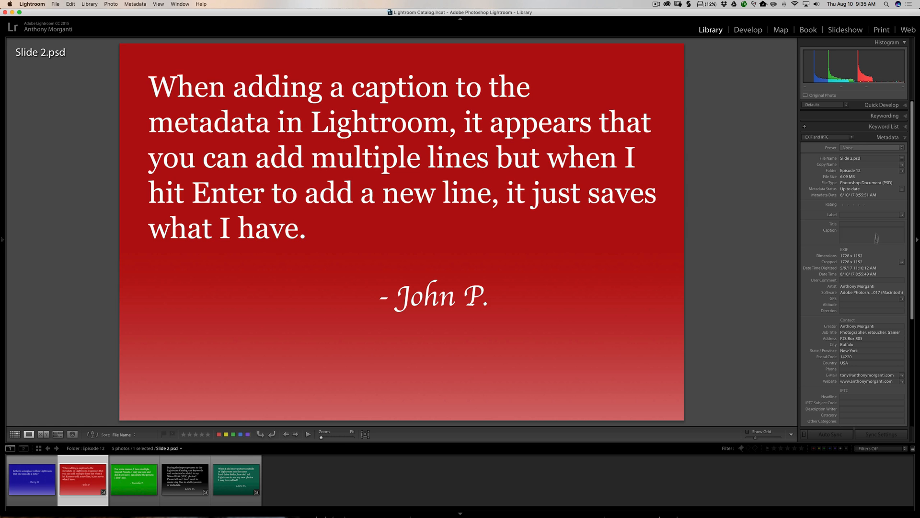
# Activate the empty Caption field of Slide 2.psd for editing
pyautogui.click(872, 230)
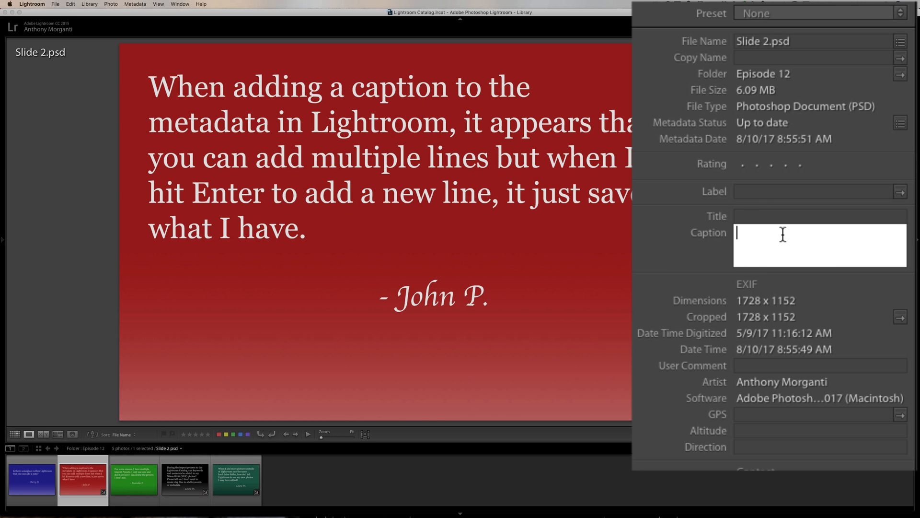
pyautogui.moveTo(757, 235)
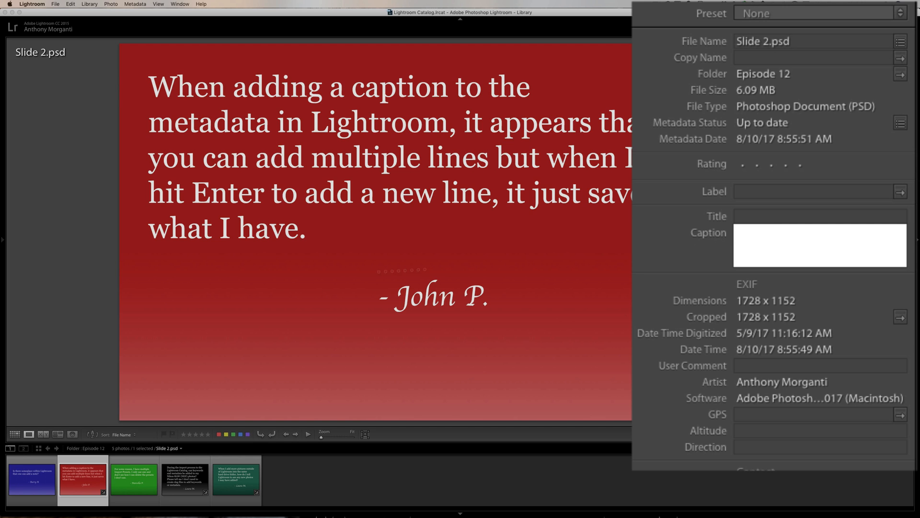
# Enter the caption lines "This is line one.", "This is line two.", "This is line three." and commit them
pyautogui.write('This is line on')
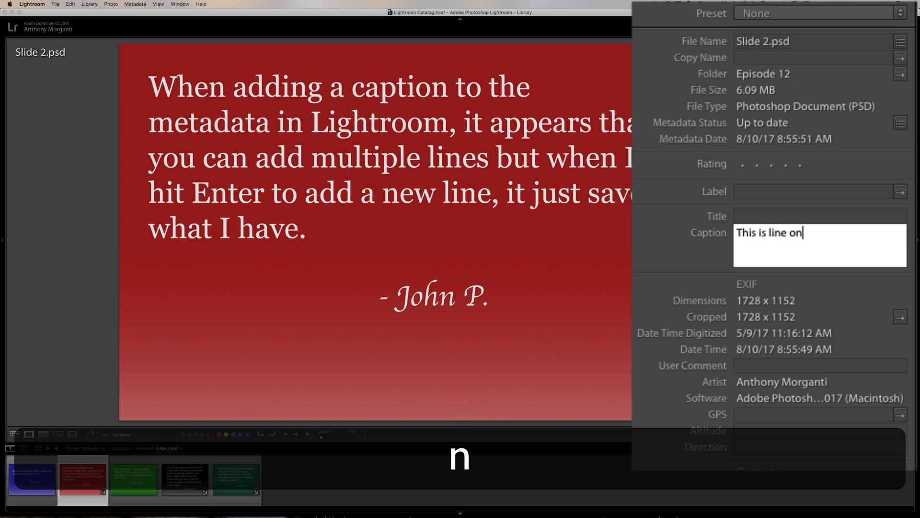
pyautogui.write('e.')
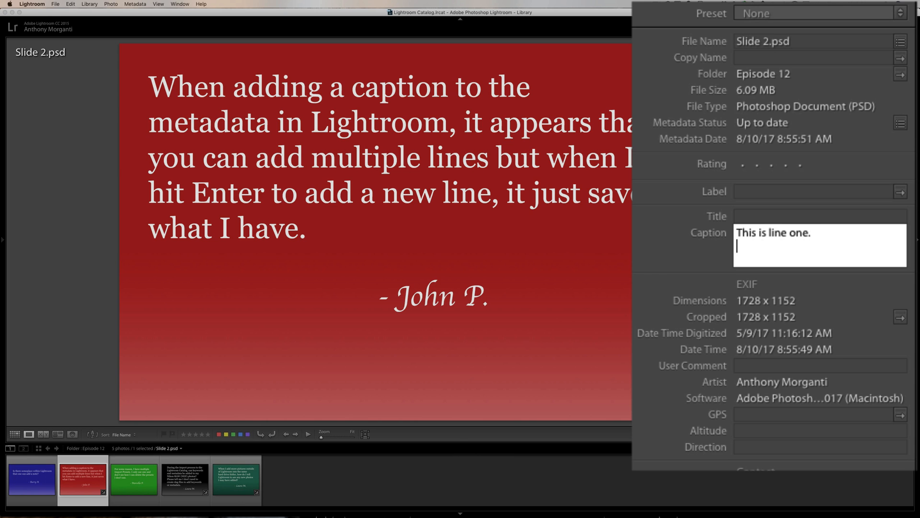
pyautogui.write('This is')
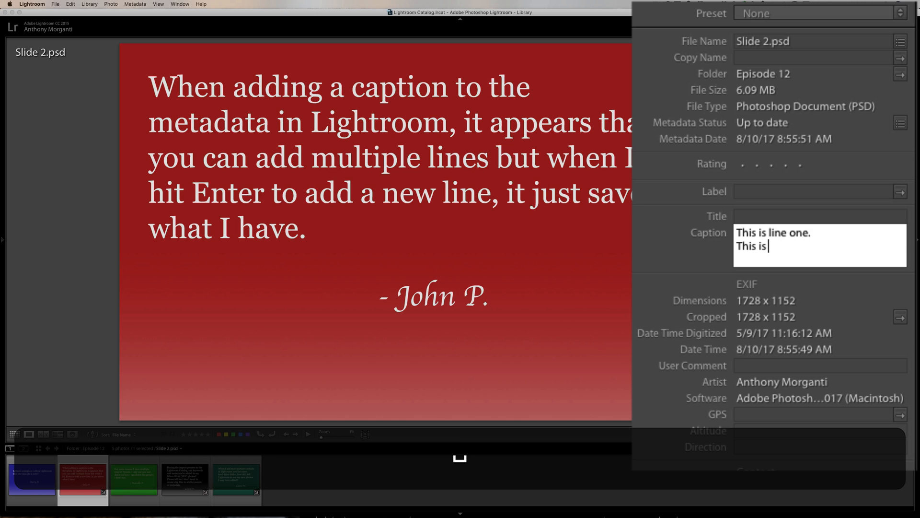
pyautogui.write('line two.')
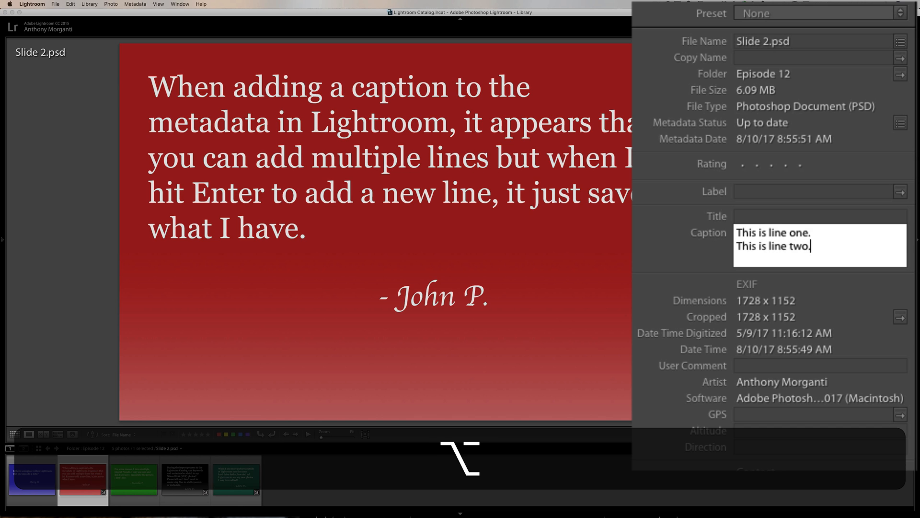
pyautogui.write('This')
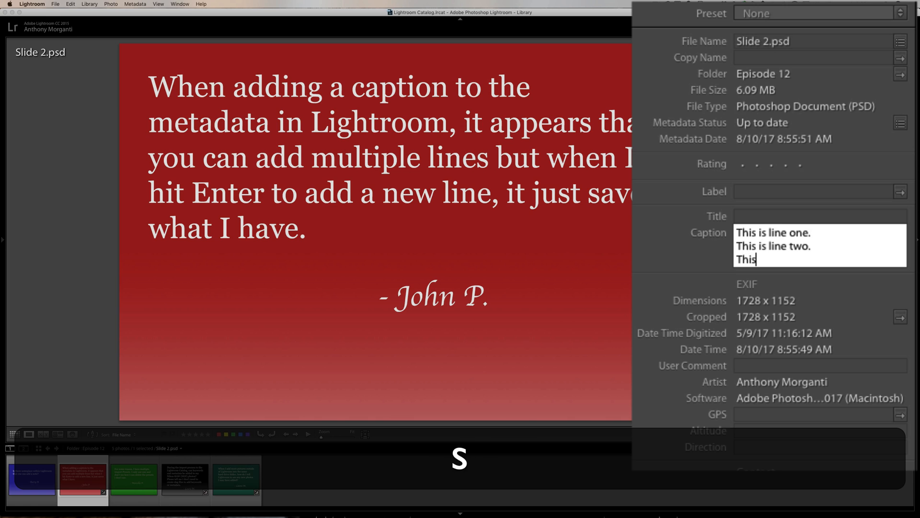
pyautogui.write('i')
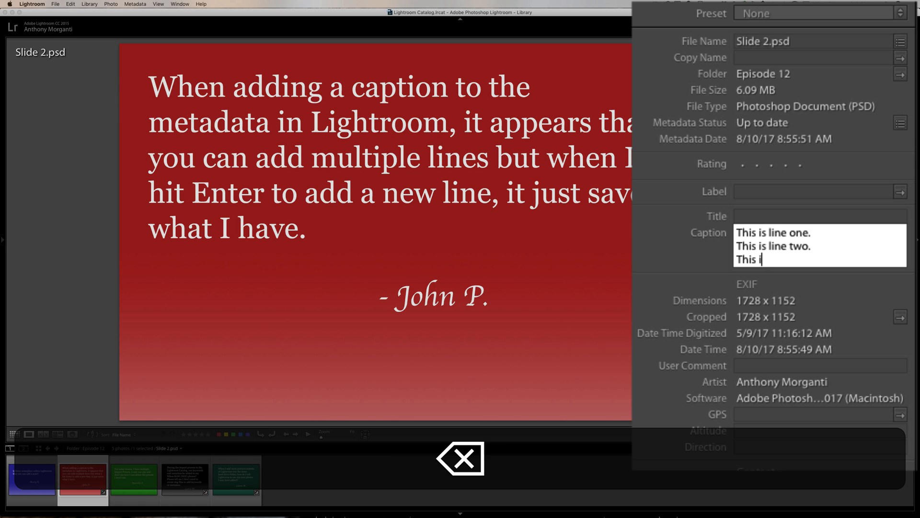
pyautogui.write('s line thre')
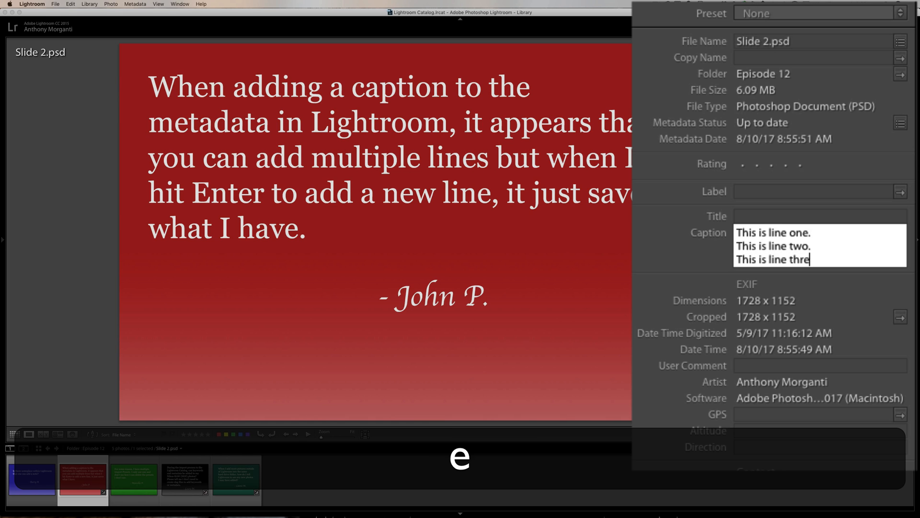
pyautogui.write('.')
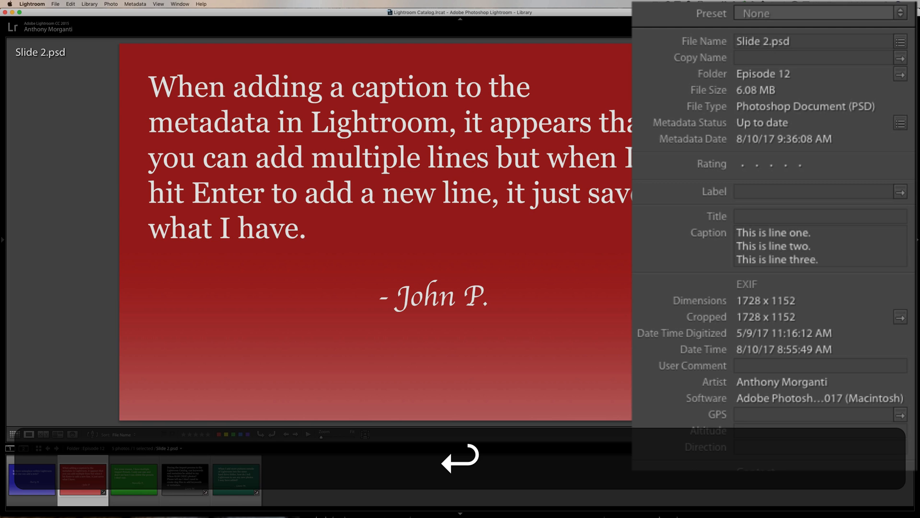
pyautogui.click(786, 247)
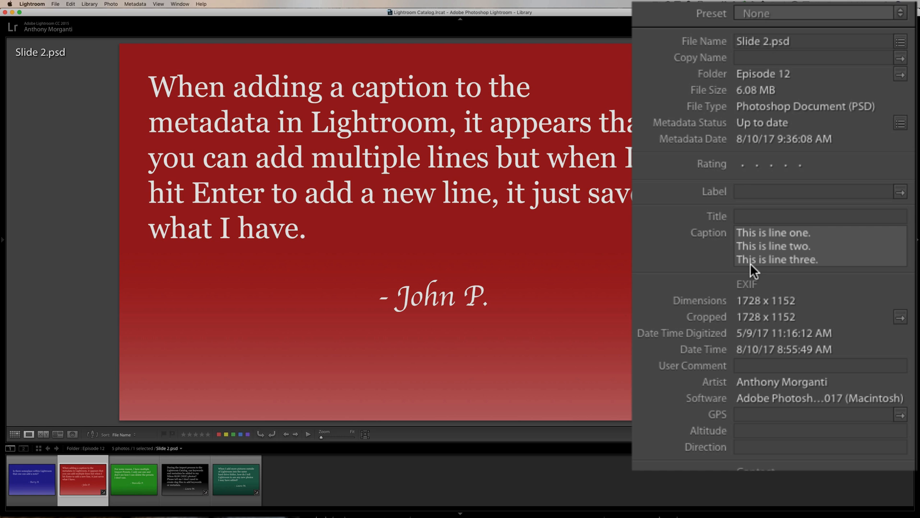
# Display Slide 3.psd and bring up the metadata preset list
pyautogui.click(133, 478)
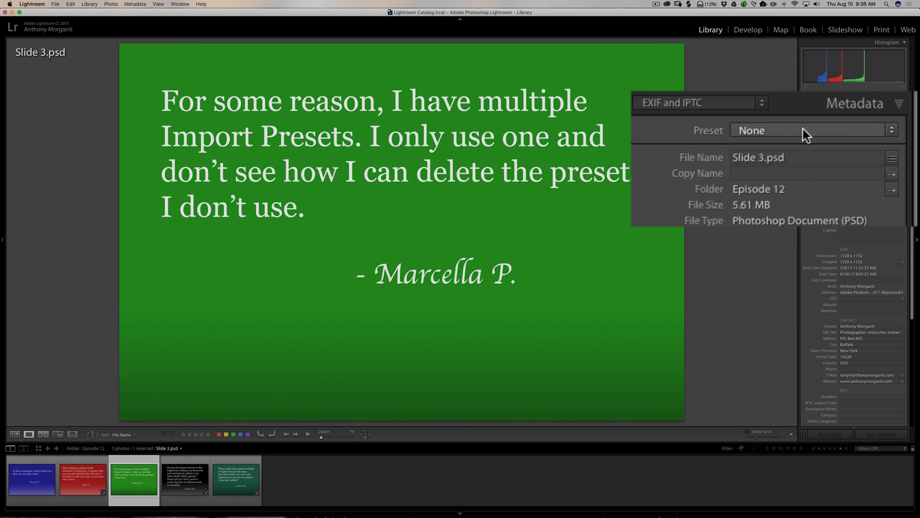
pyautogui.click(813, 129)
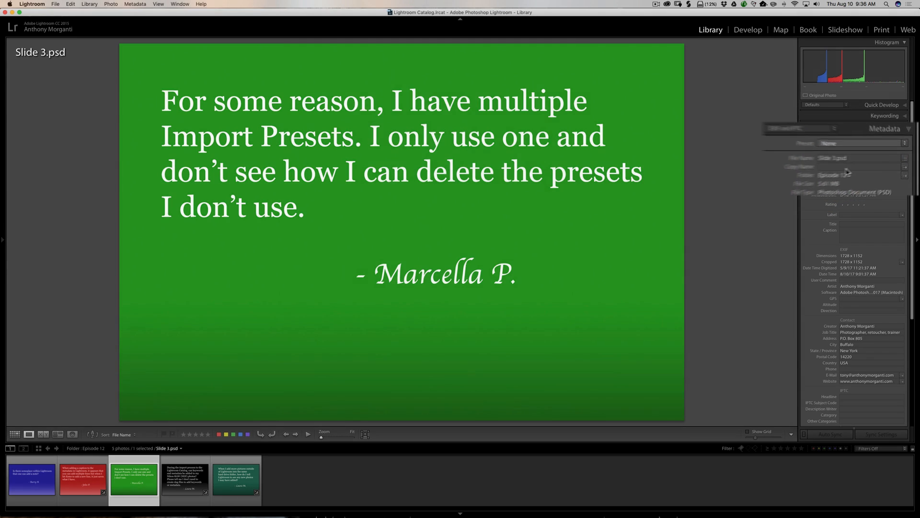
# Load the Import Preset in the Edit Metadata Presets dialog
pyautogui.click(872, 147)
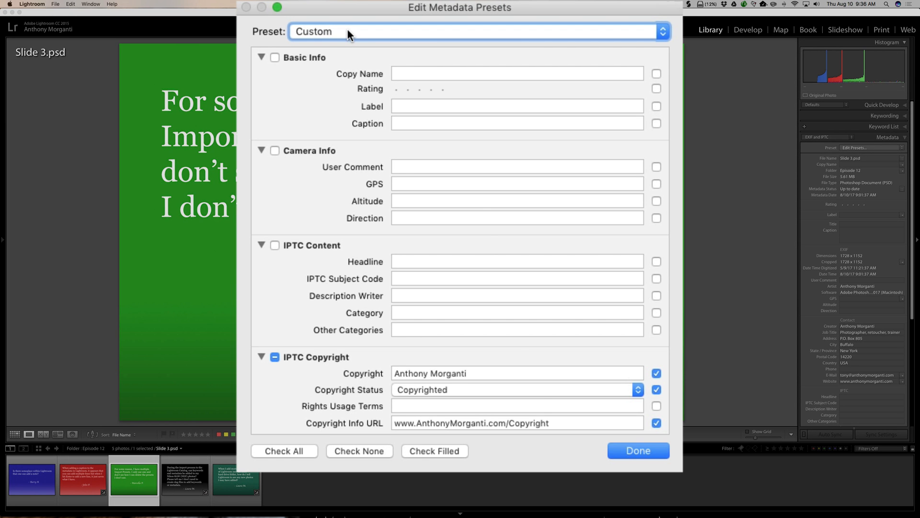
pyautogui.click(479, 30)
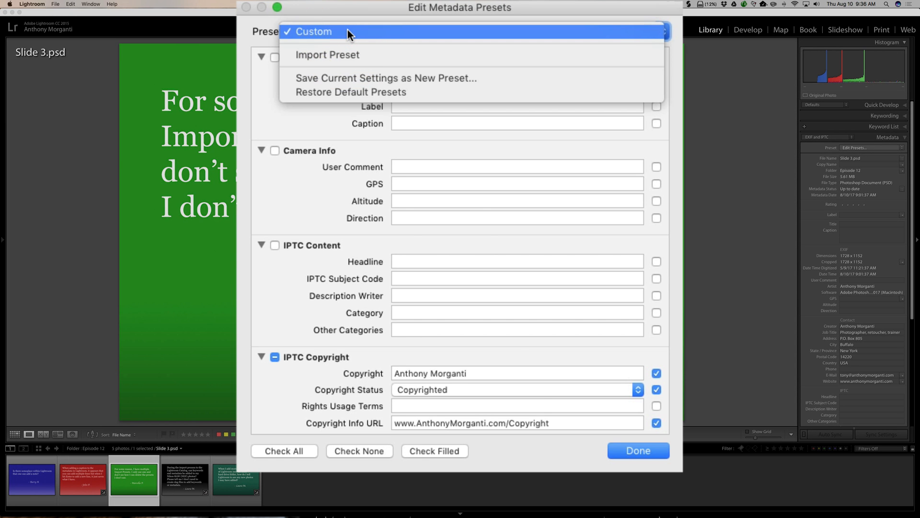
pyautogui.moveTo(343, 55)
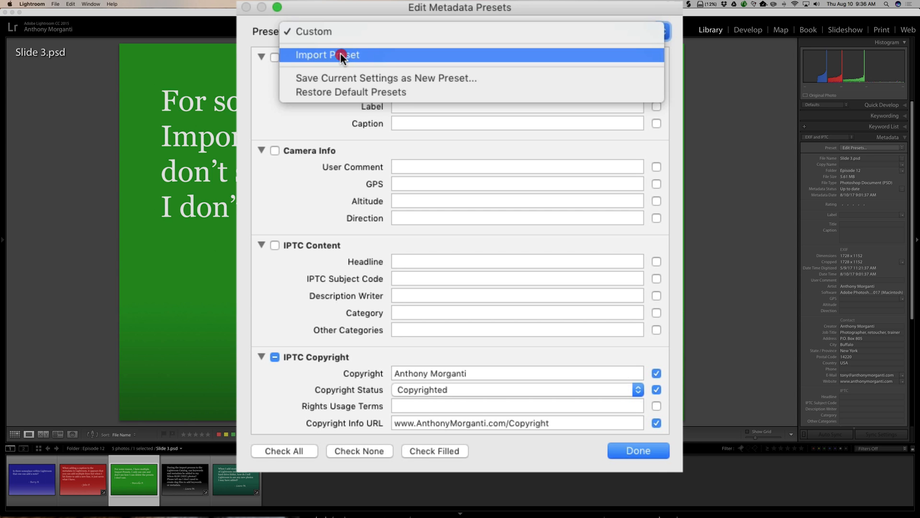
pyautogui.click(327, 55)
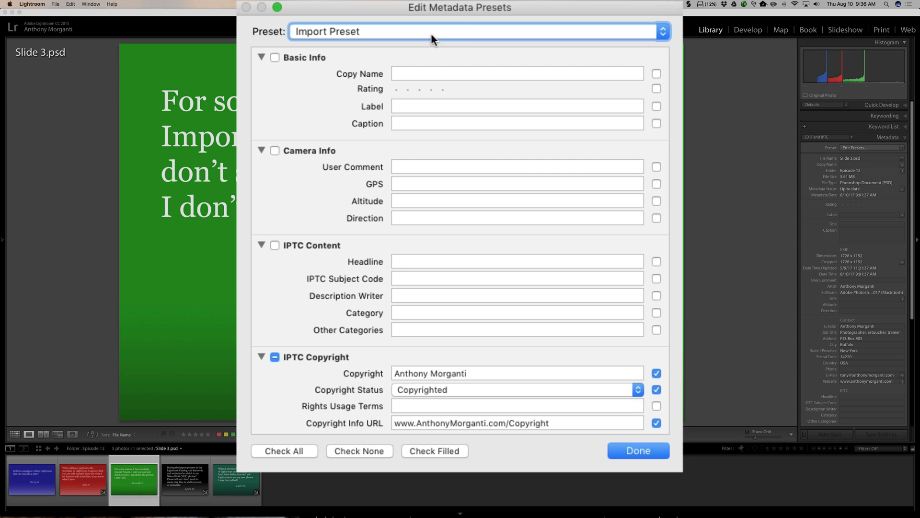
# Review the Import Preset's copyright details, keep it selected, and finish editing presets
pyautogui.click(475, 30)
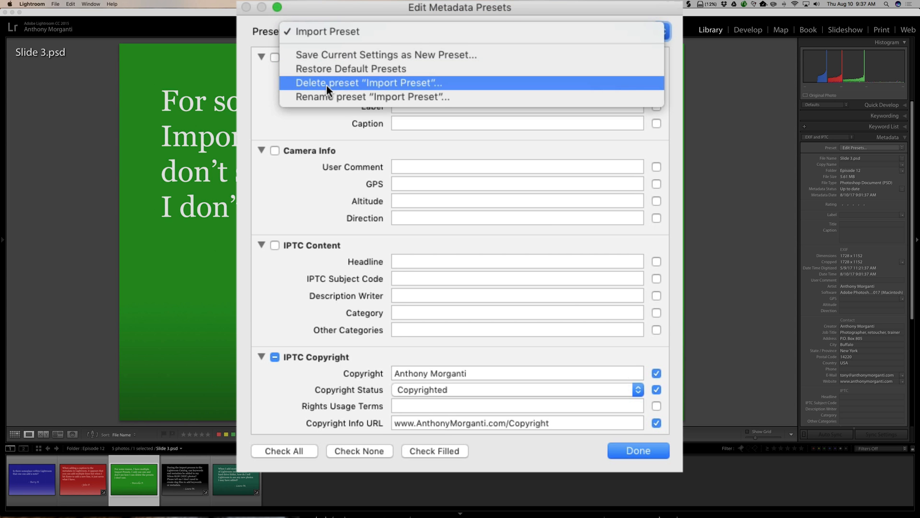
pyautogui.moveTo(464, 89)
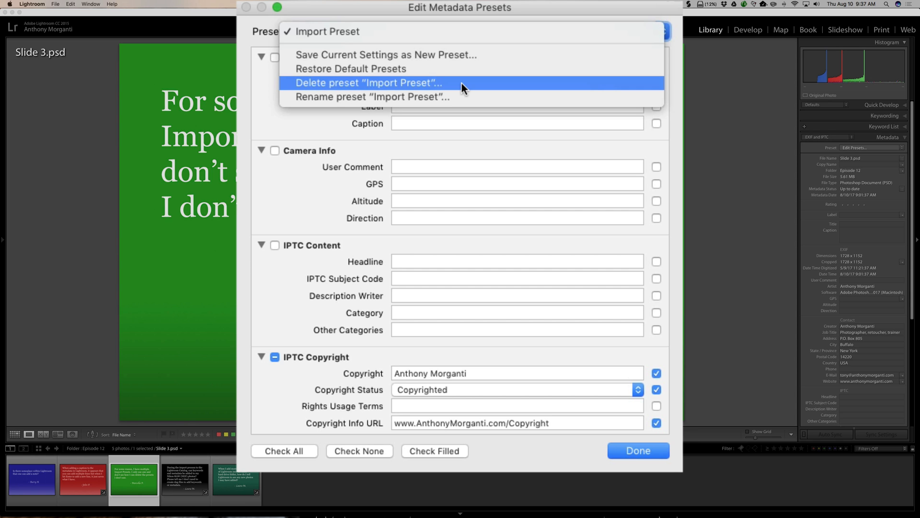
pyautogui.moveTo(392, 30)
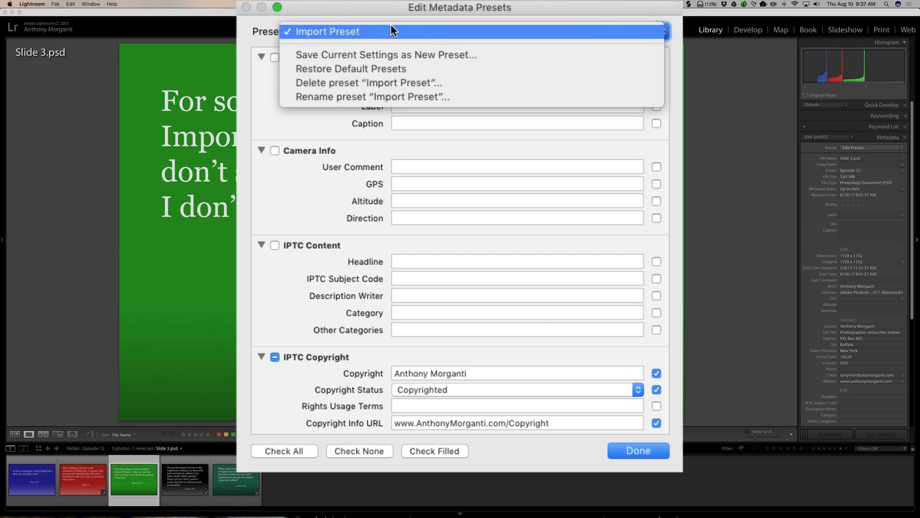
pyautogui.click(329, 30)
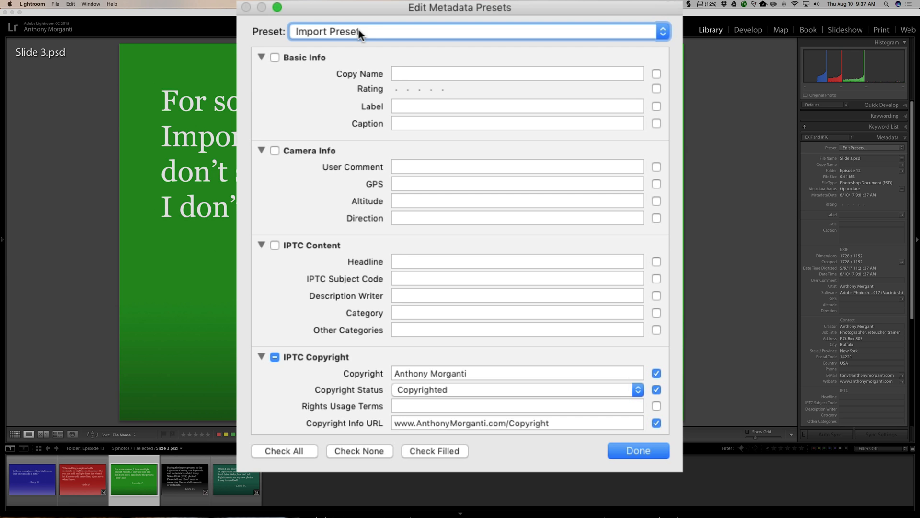
pyautogui.moveTo(386, 35)
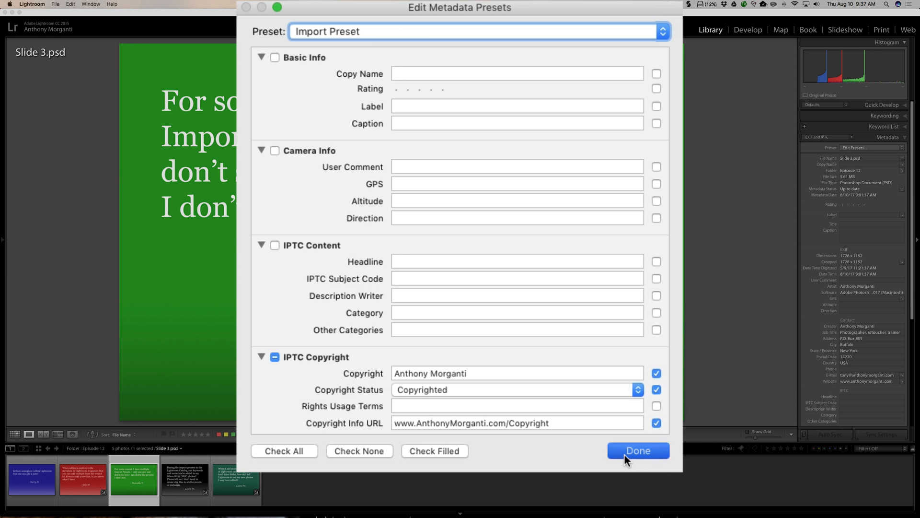
pyautogui.click(638, 451)
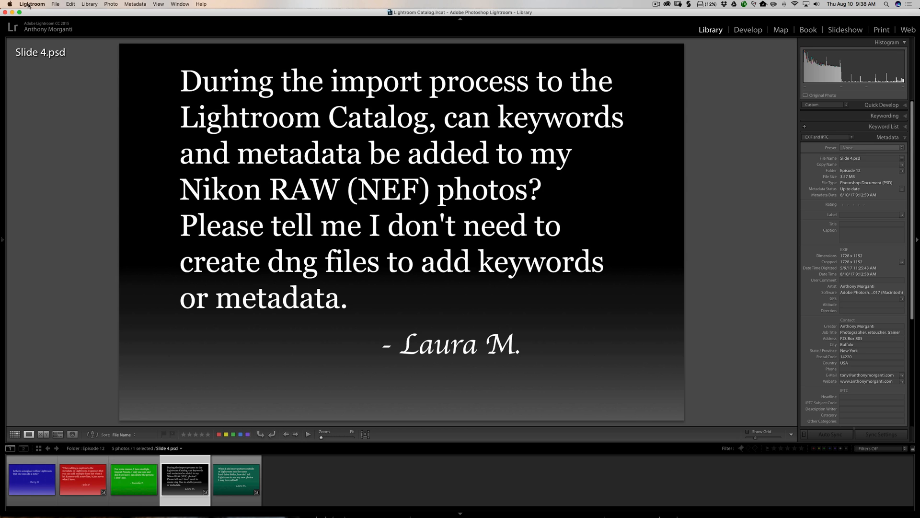
# Bring up the Lightroom application menu over Slide 4.psd
pyautogui.click(32, 3)
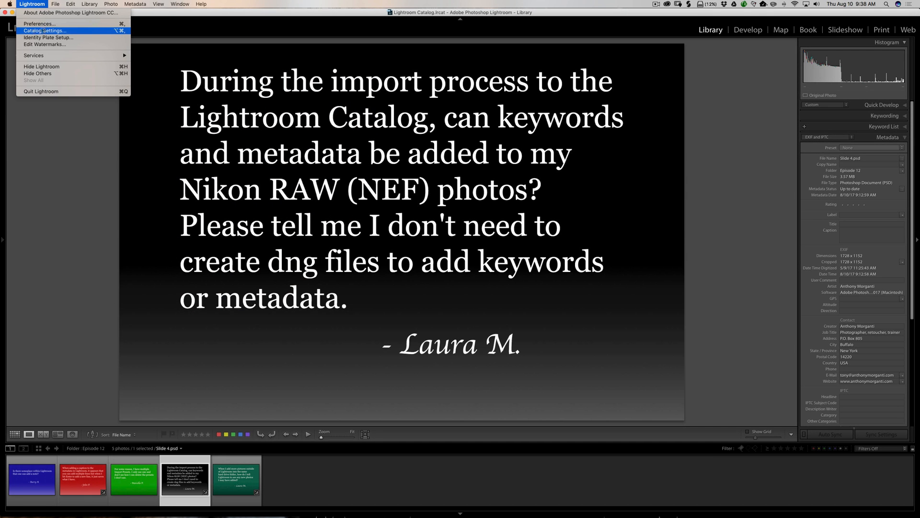
pyautogui.moveTo(38, 30)
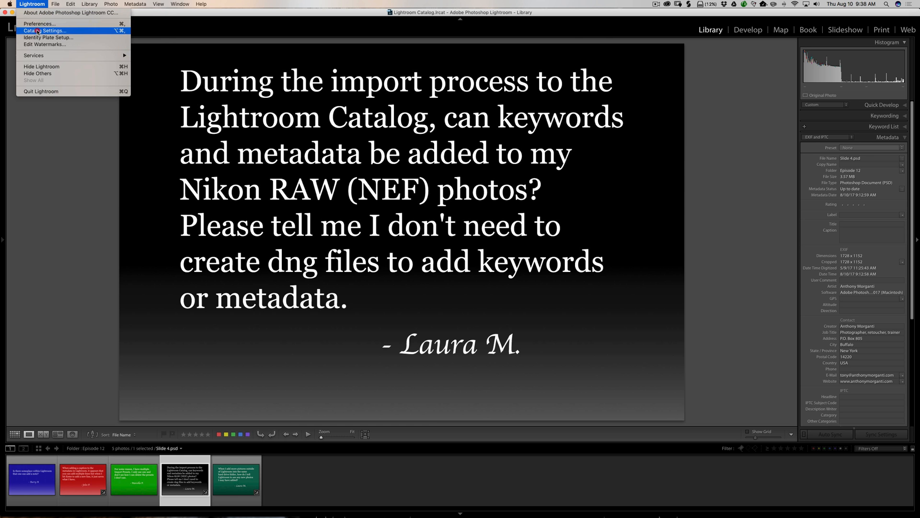
pyautogui.click(43, 31)
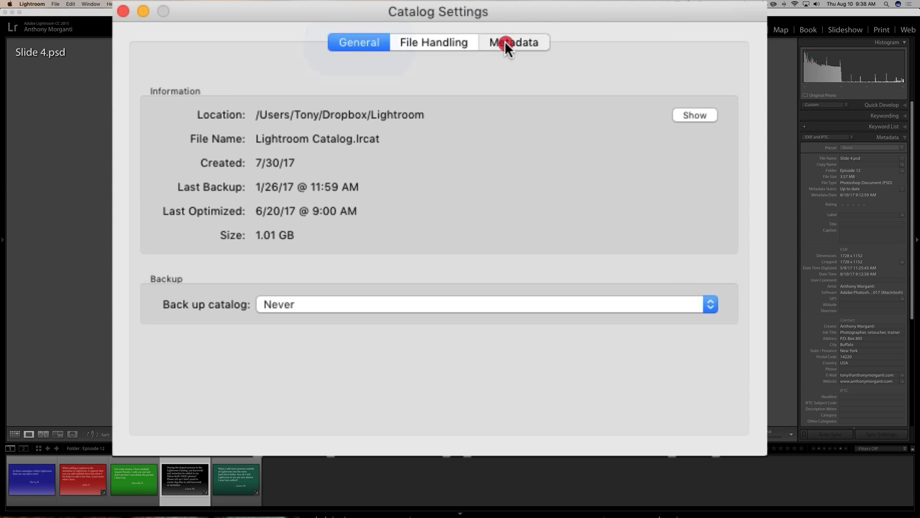
pyautogui.click(512, 42)
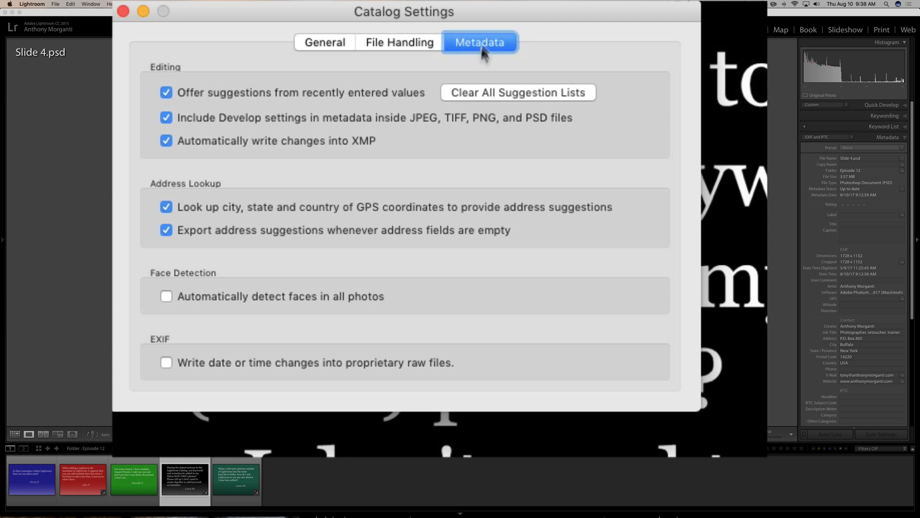
pyautogui.moveTo(155, 344)
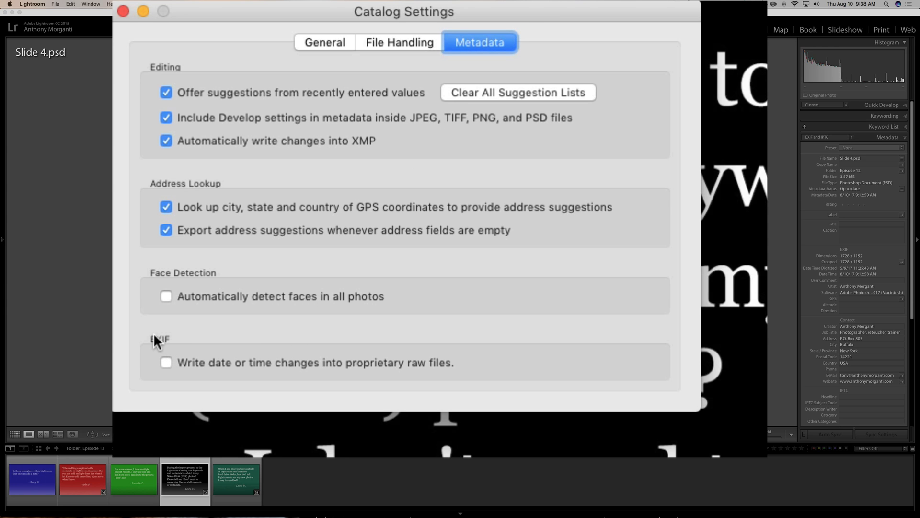
pyautogui.moveTo(207, 373)
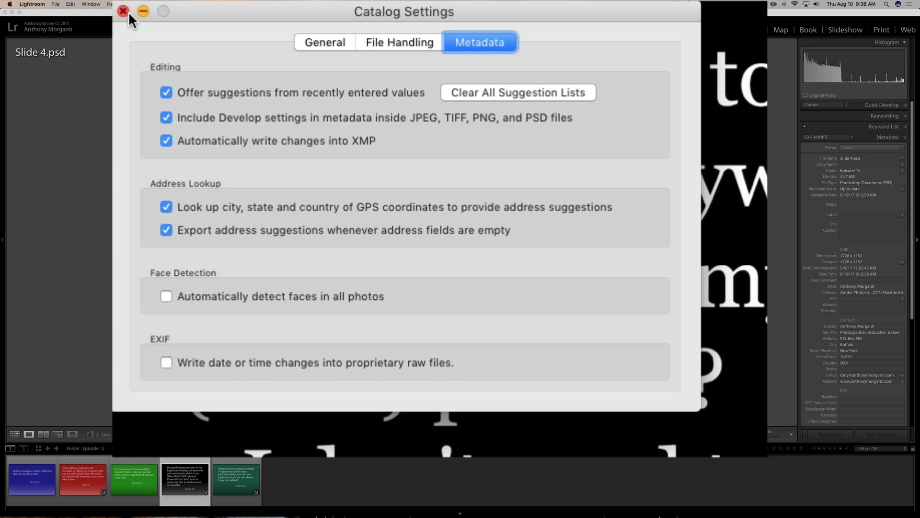
pyautogui.click(123, 11)
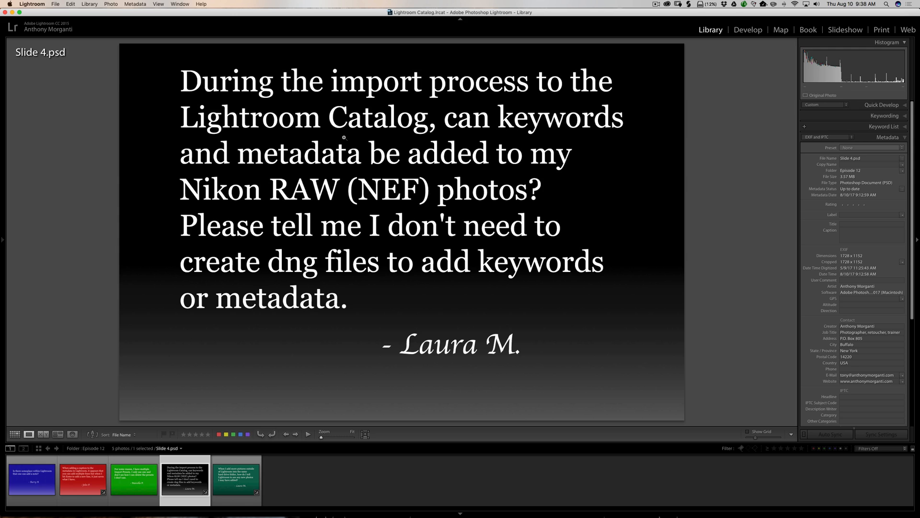
pyautogui.moveTo(454, 169)
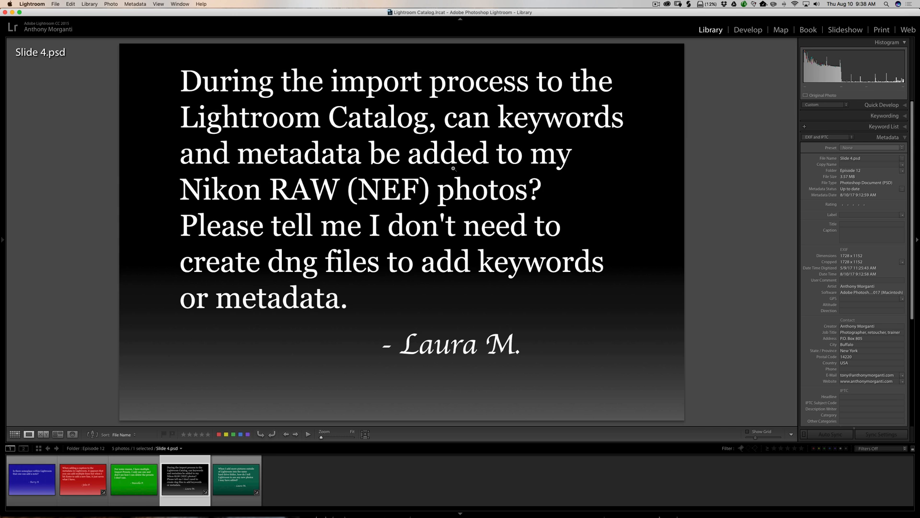
pyautogui.click(32, 4)
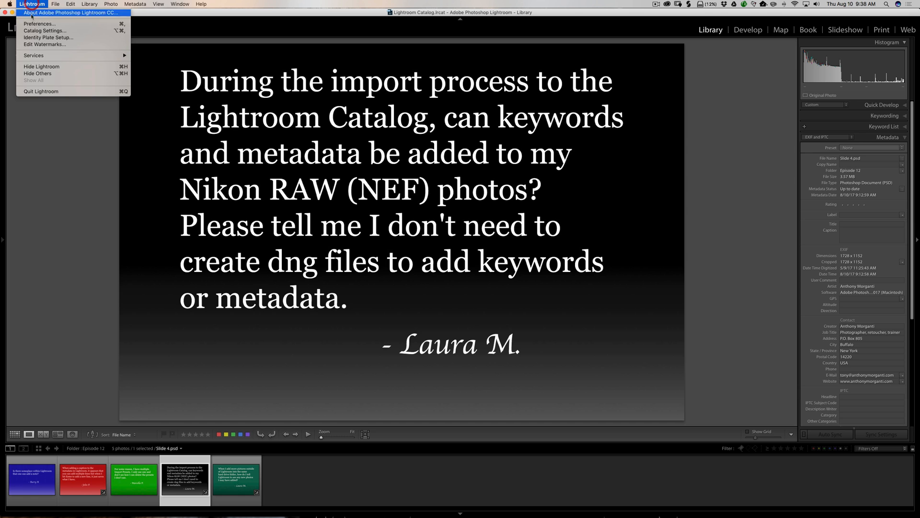
# Reopen Catalog Settings on the Metadata tab showing automatic XMP writing enabled
pyautogui.click(45, 31)
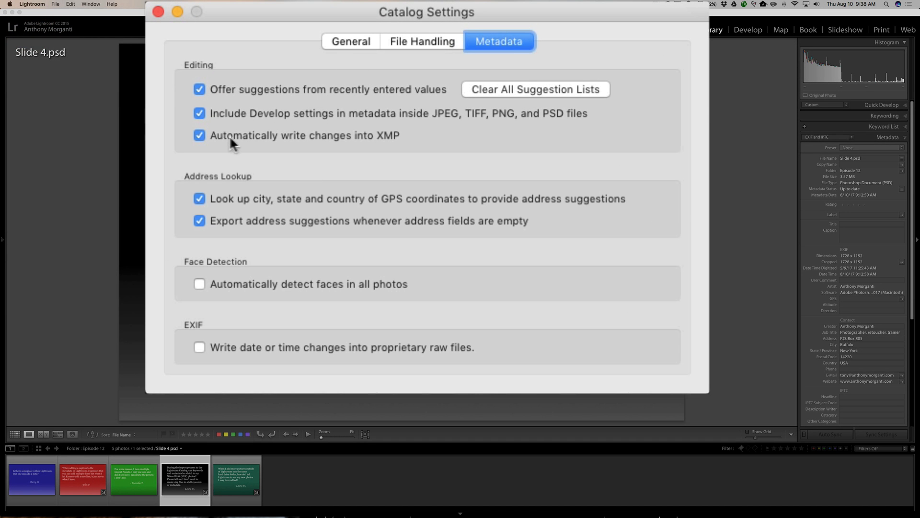
pyautogui.moveTo(286, 148)
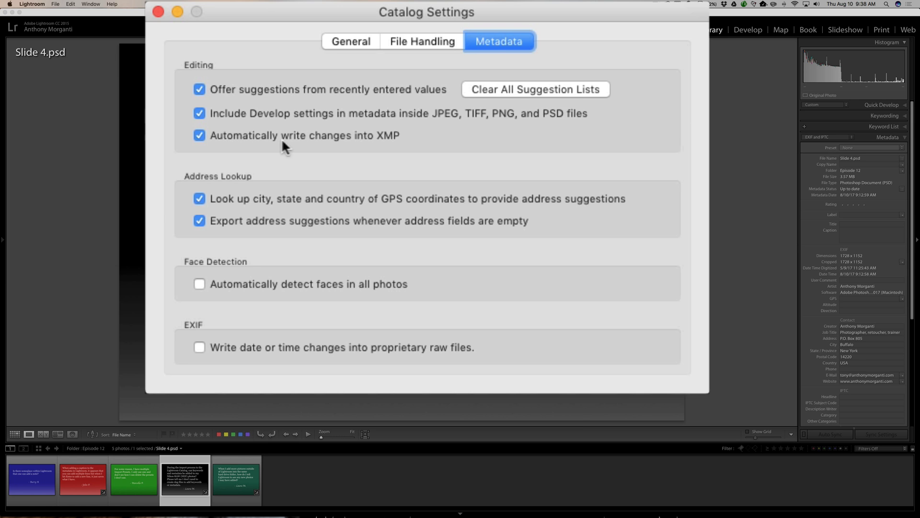
pyautogui.moveTo(303, 130)
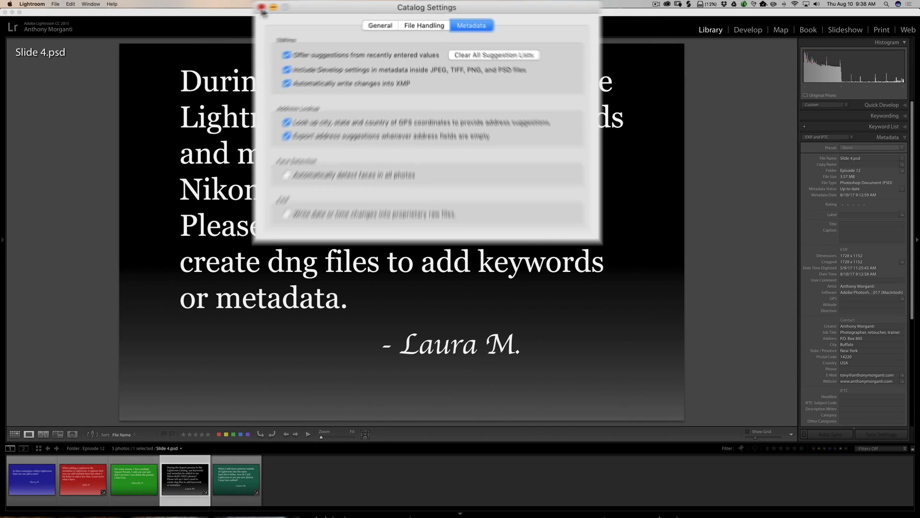
# Close Catalog Settings, returning to the Slide 4.psd question
pyautogui.click(262, 7)
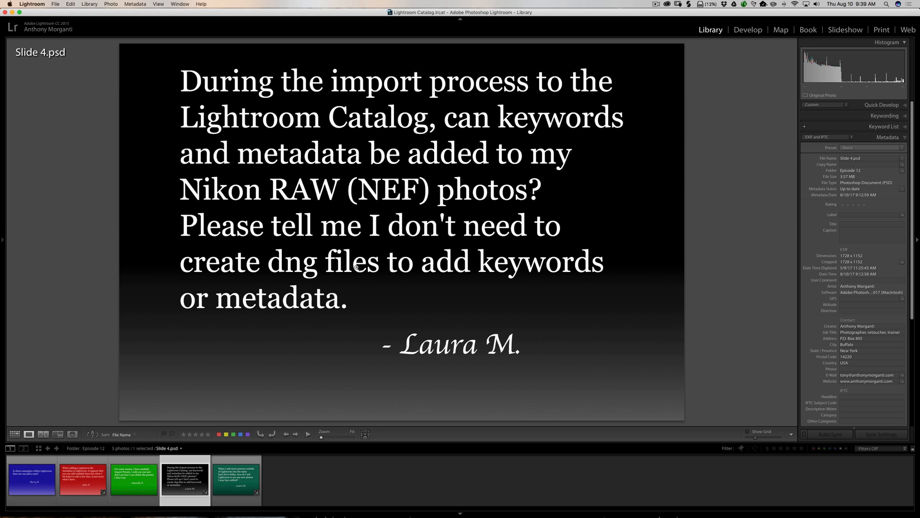
pyautogui.moveTo(335, 276)
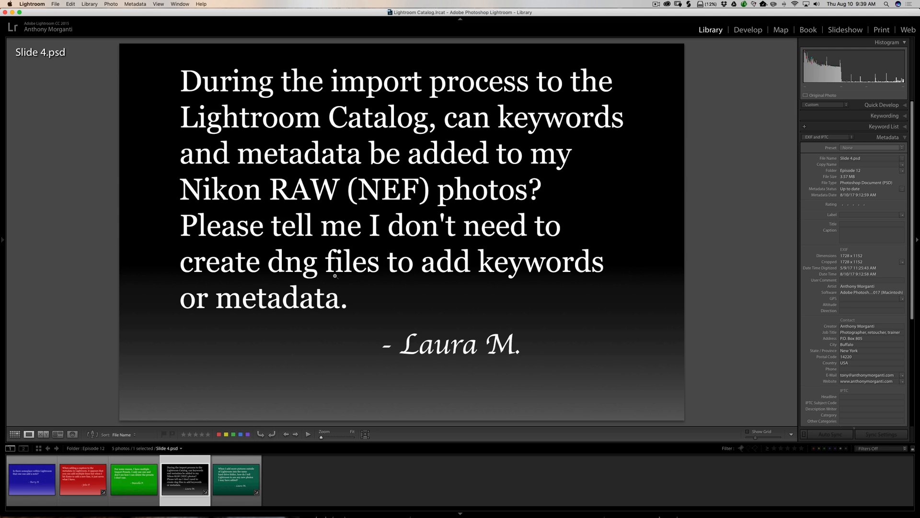
pyautogui.moveTo(336, 276)
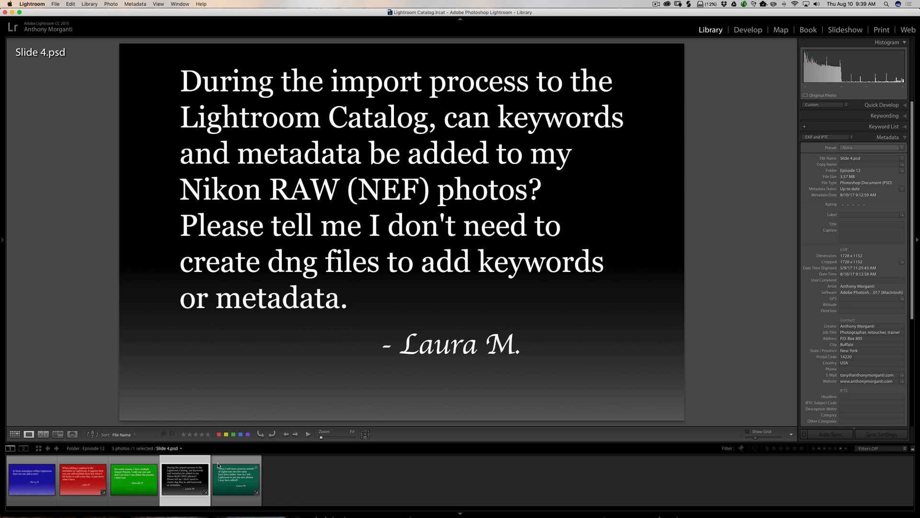
# Show Slide 5, the question about Lightroom seeing newly added photos
pyautogui.click(236, 477)
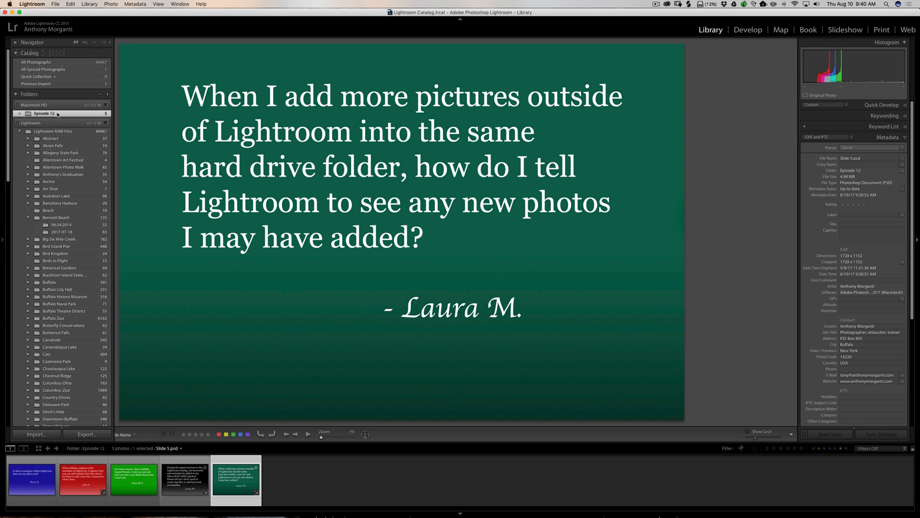
pyautogui.moveTo(68, 116)
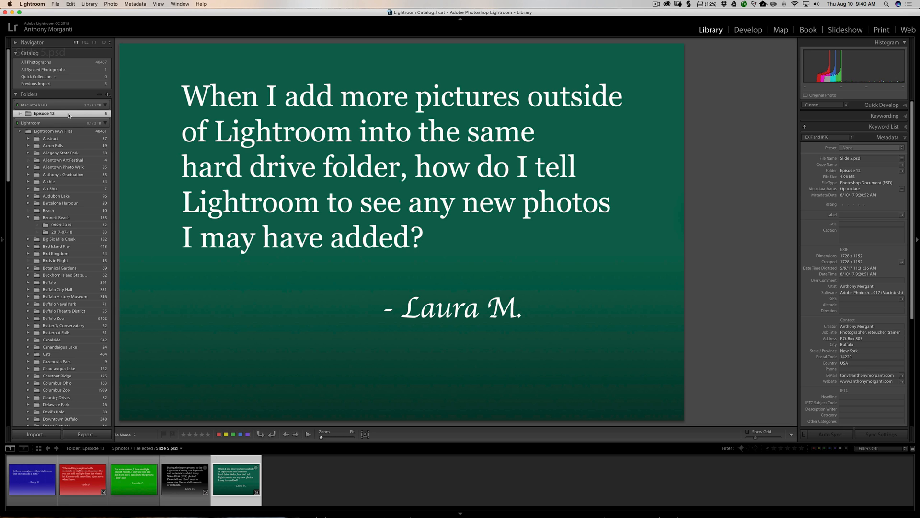
pyautogui.rightClick(44, 113)
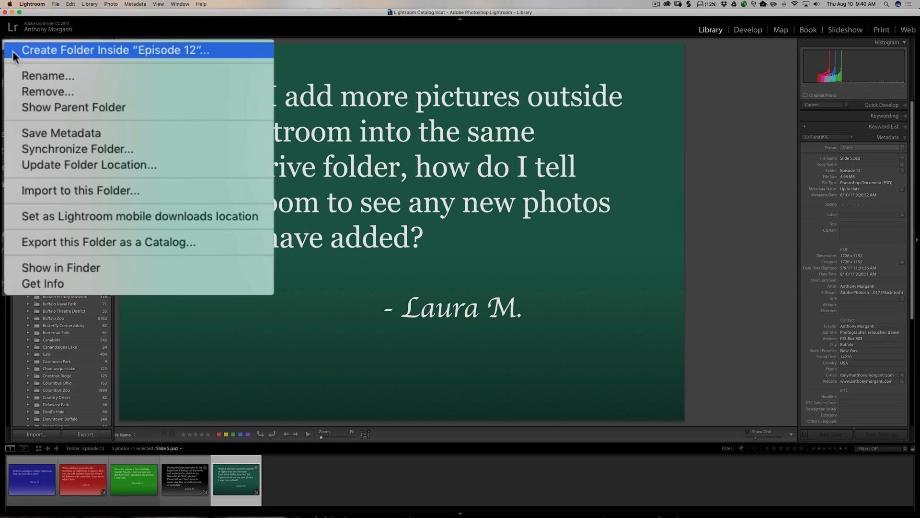
pyautogui.click(77, 148)
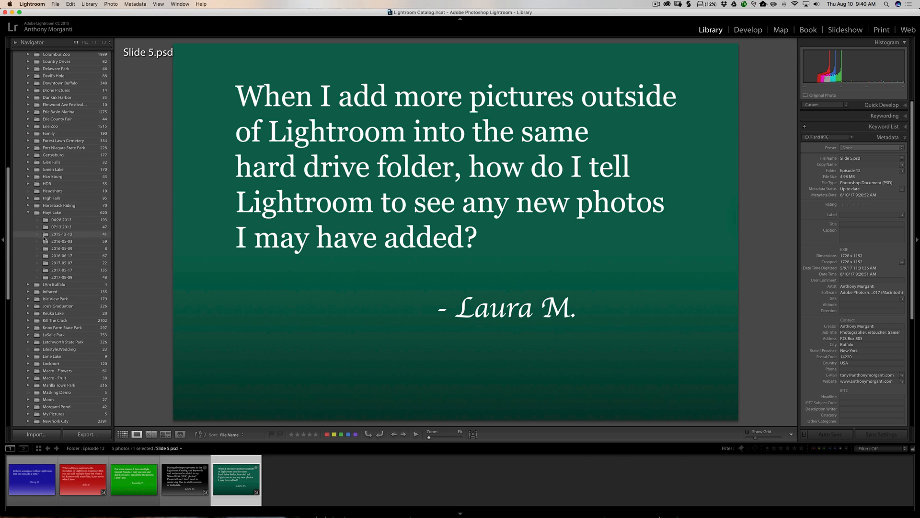
# Open the Stock Photos folder and display freeimage-6624618-high.jpg, the woman holding a camera
pyautogui.scroll(-3)
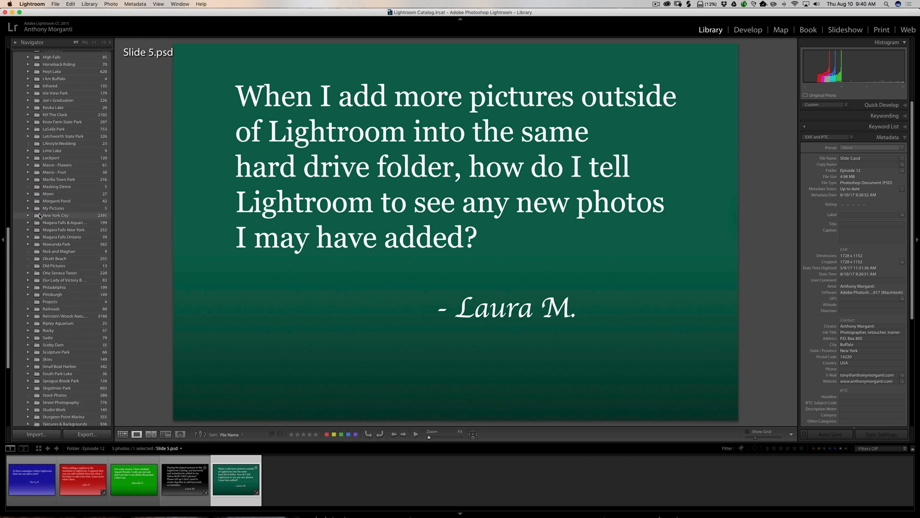
pyautogui.scroll(-3)
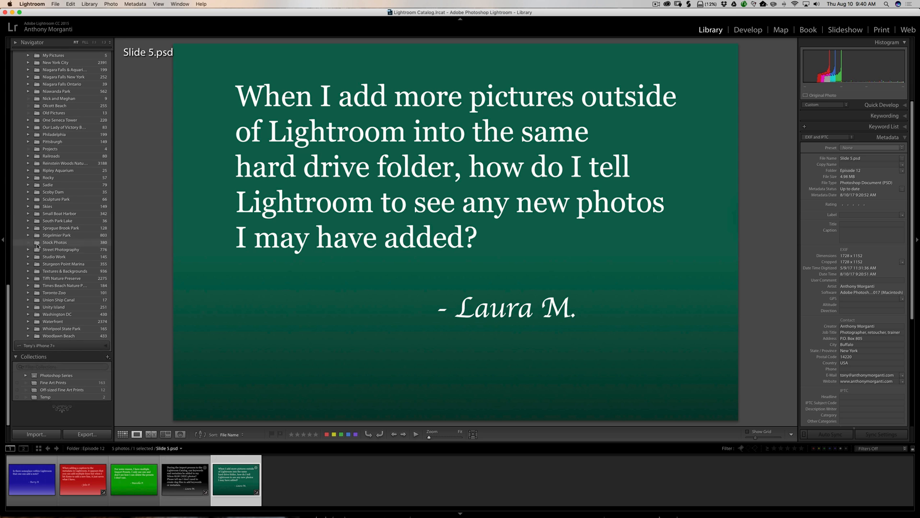
pyautogui.click(56, 241)
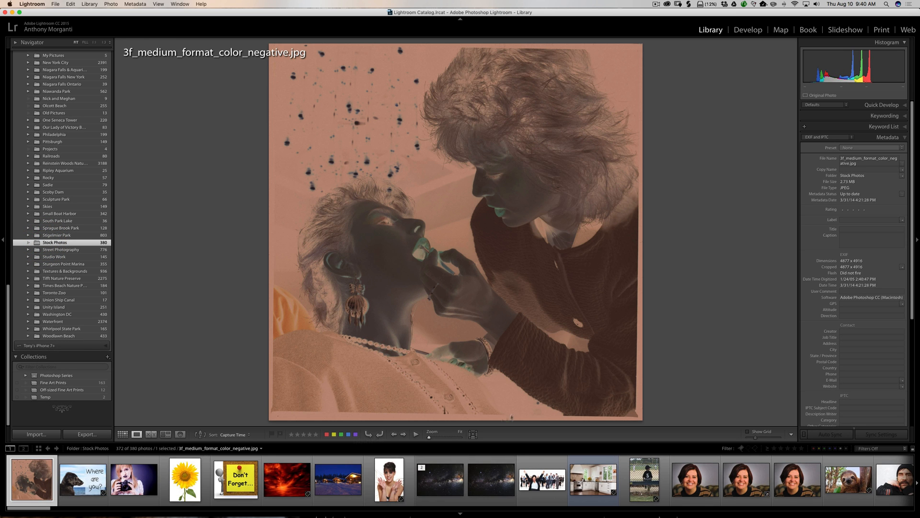
pyautogui.click(133, 479)
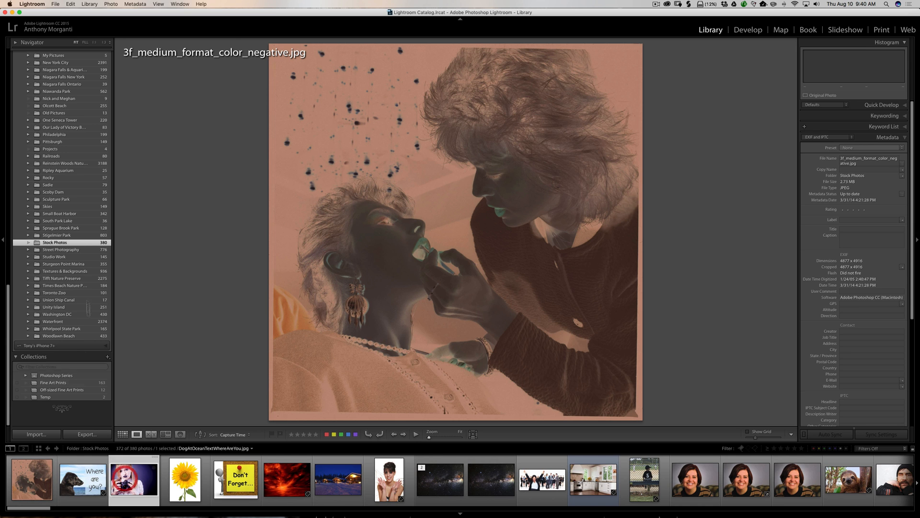
pyautogui.click(133, 479)
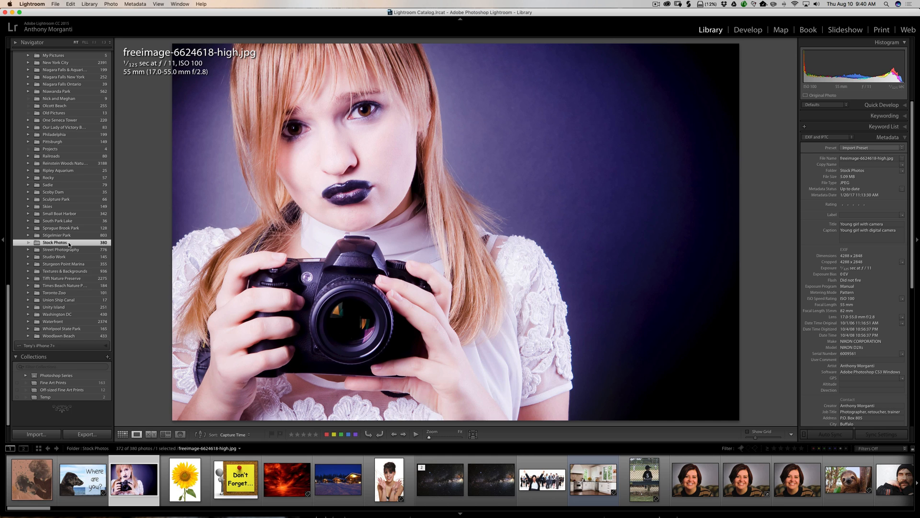
# Synchronize the Stock Photos folder with disk, then return to Slide 5 in Episode 12
pyautogui.rightClick(54, 242)
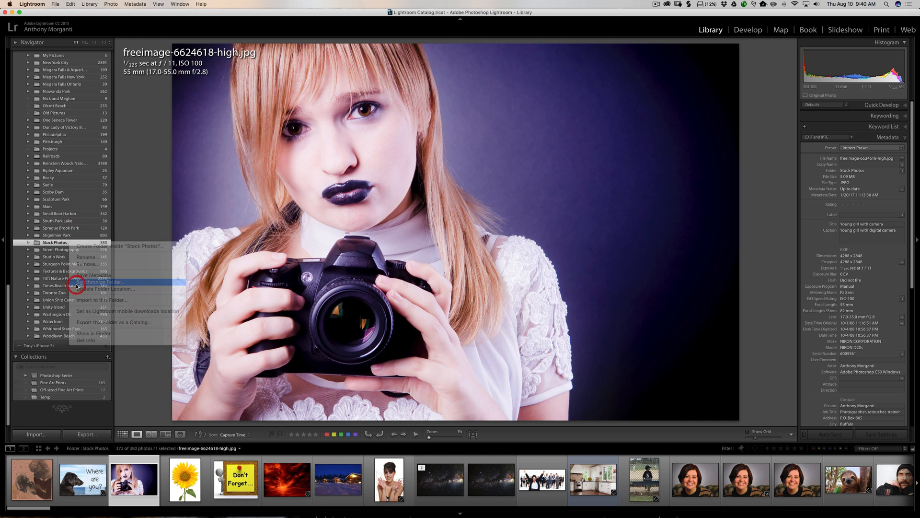
pyautogui.click(105, 282)
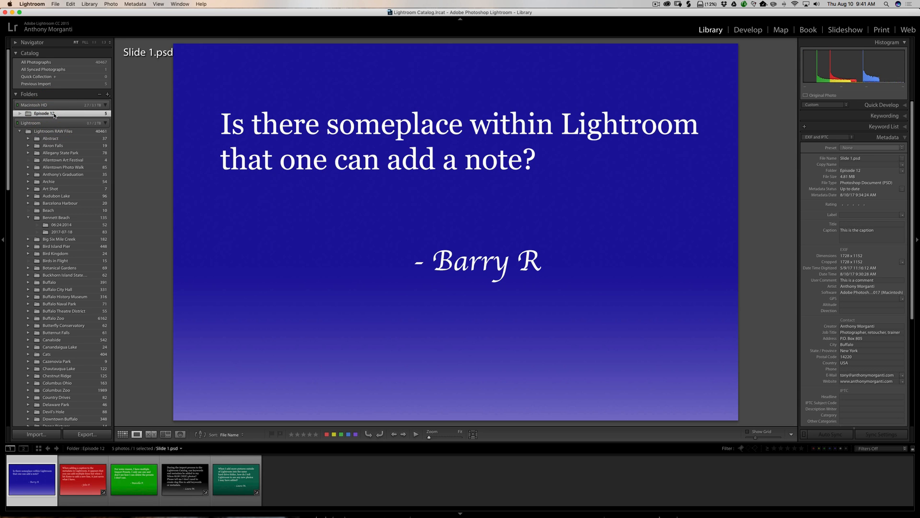
pyautogui.click(236, 478)
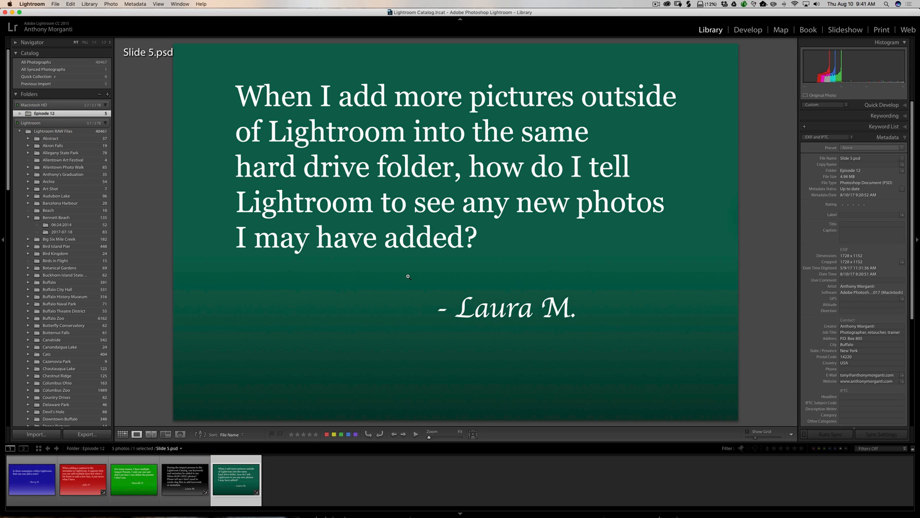